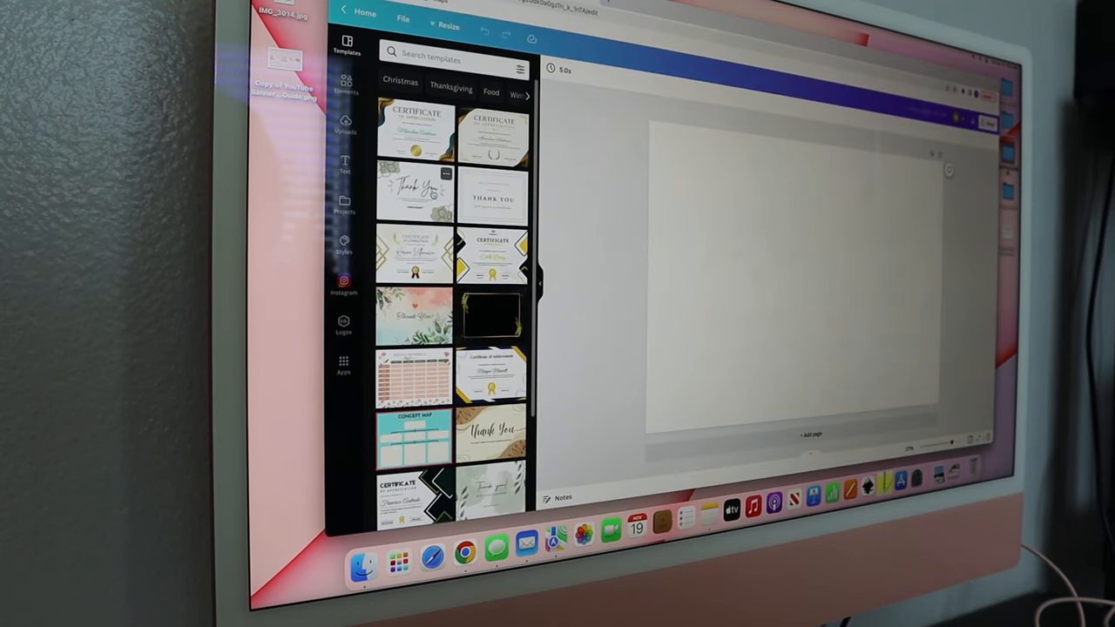
- Apply the thank-you card template and browse down to the pink holiday card project
left_click(415, 194)
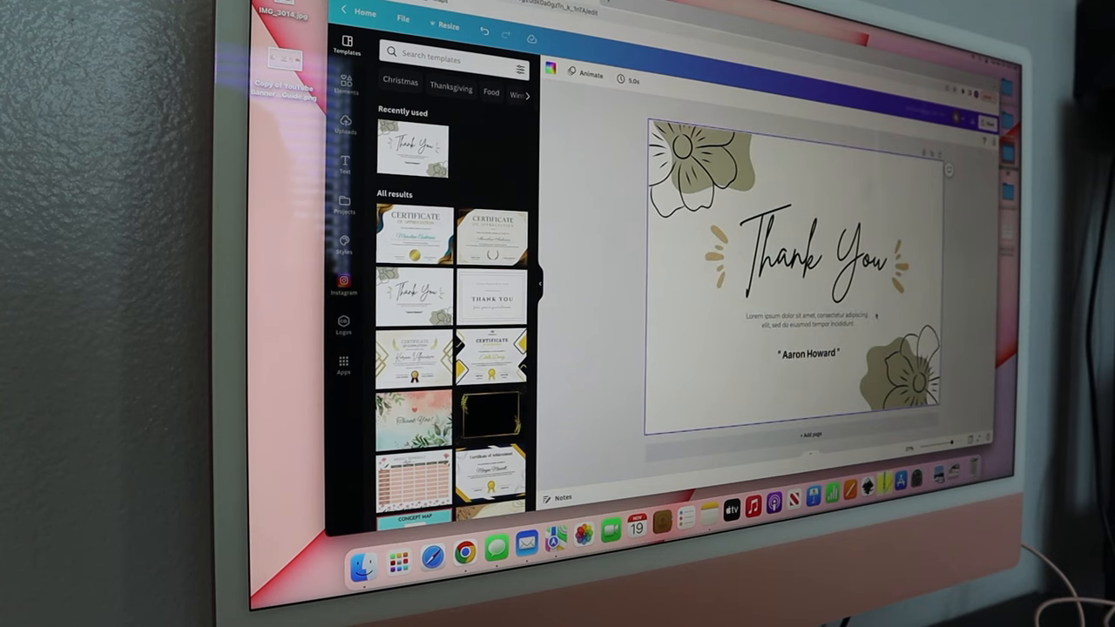
scroll("down", 3)
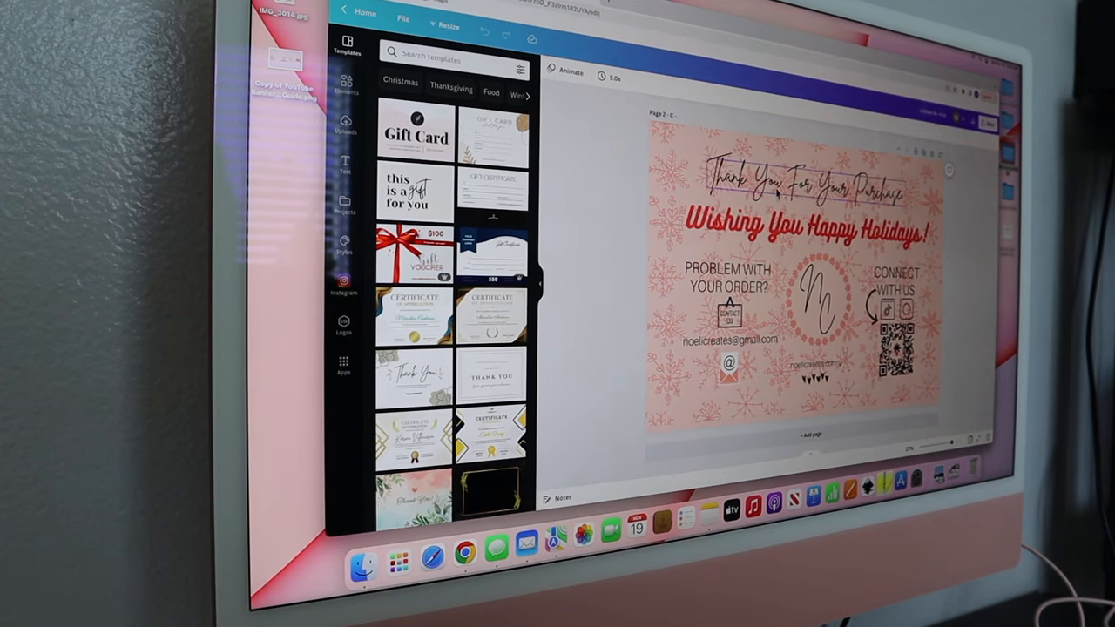
- Download the pink holiday thank-you cards as a 'Thank You Cards' PDF Print file
left_click(801, 225)
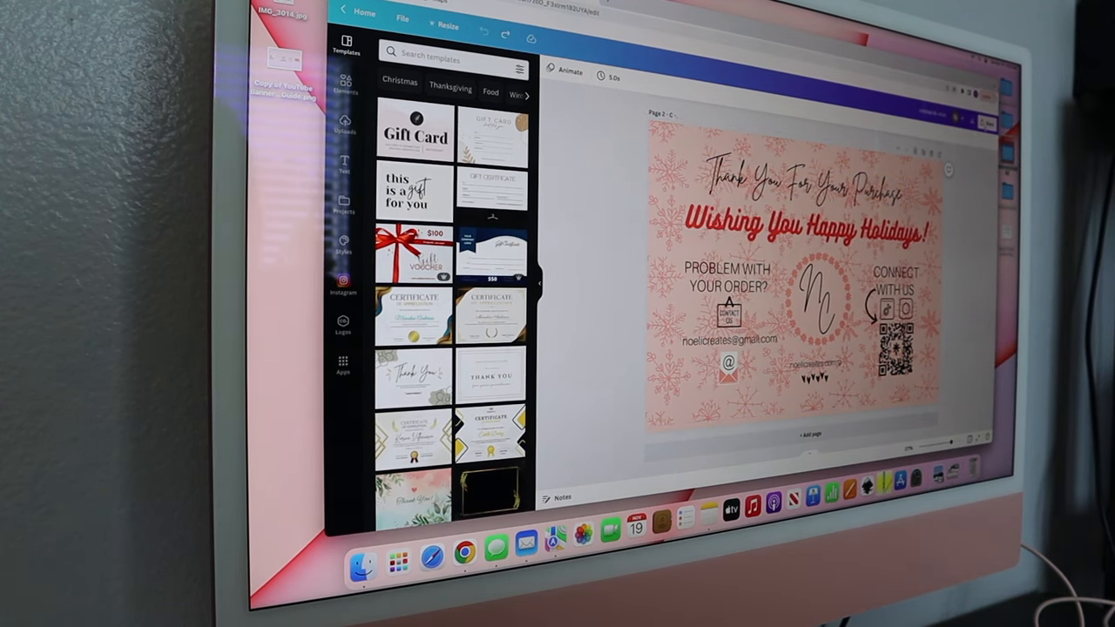
left_click(980, 119)
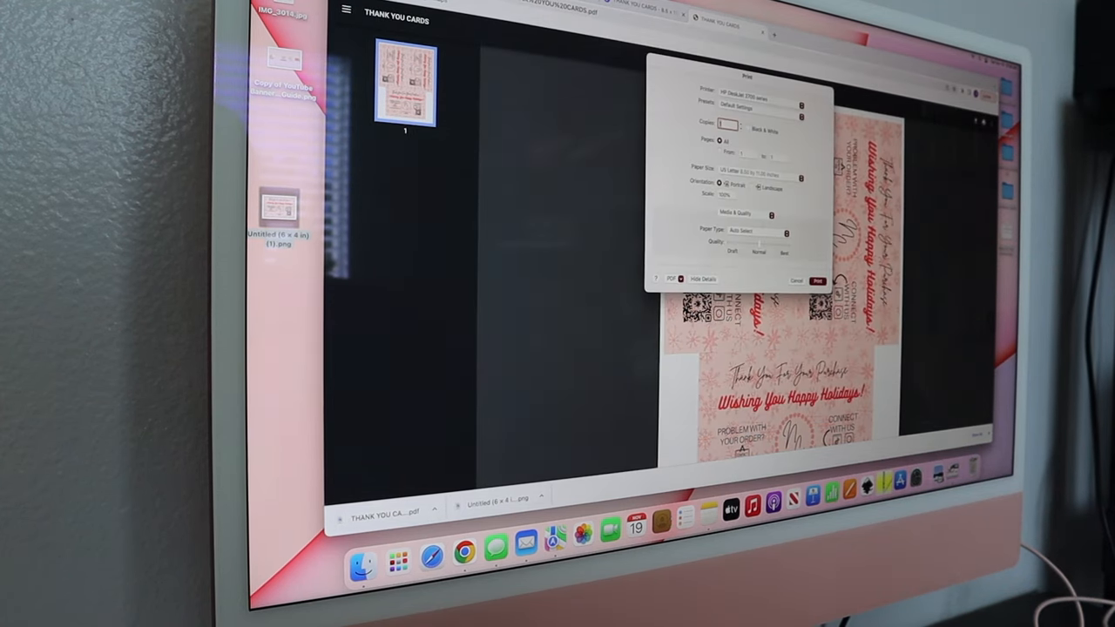
- Send the downloaded thank-you cards PDF to the printer from Chrome
left_click(759, 230)
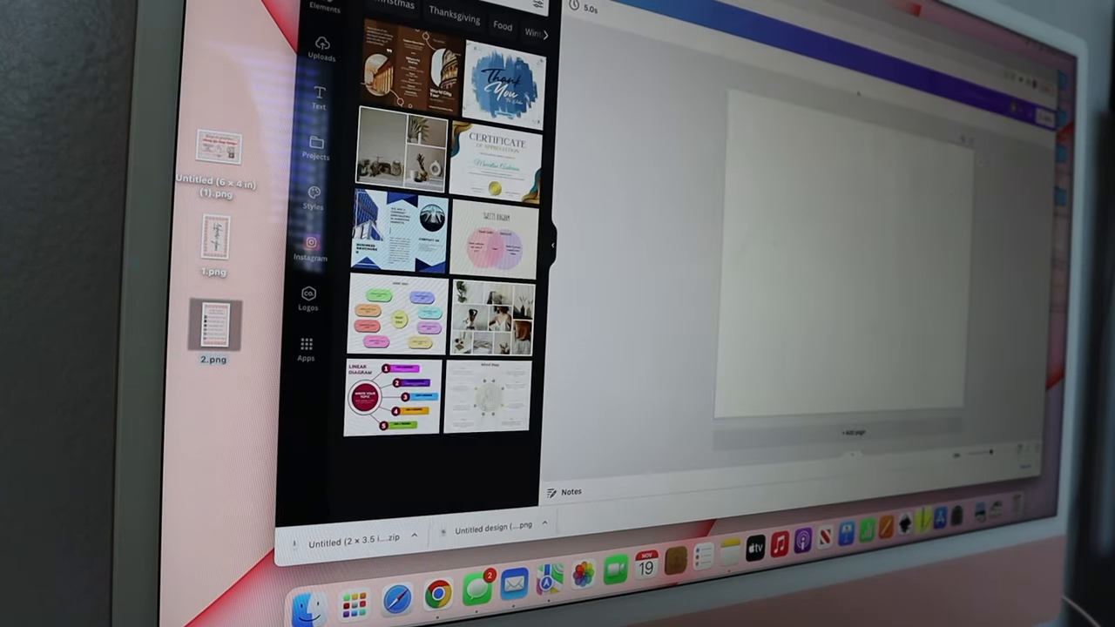
- Browse the Templates panel on the new blank Canva design
scroll("down", 3)
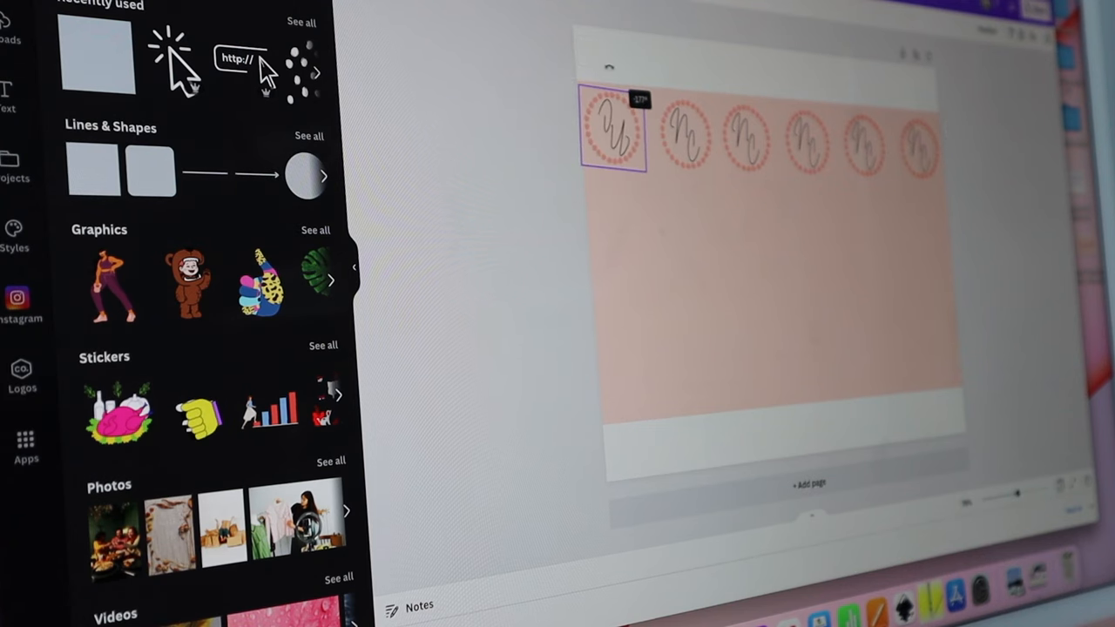
- Move a round logo tag into place along the top row of the pink page
left_click_drag(611, 130, 620, 228)
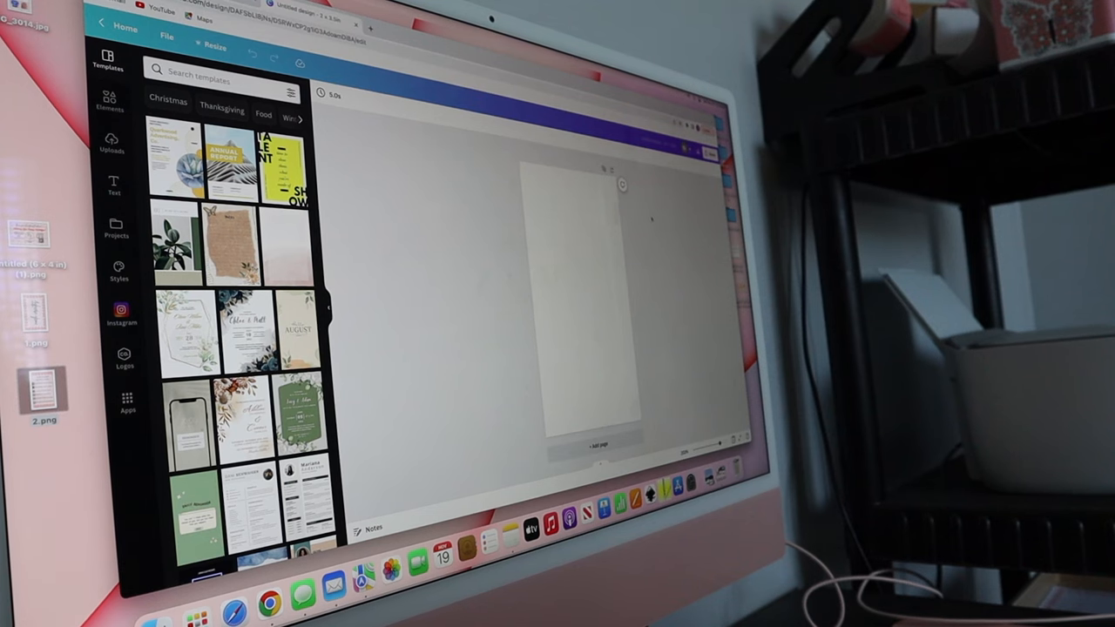
left_click(114, 99)
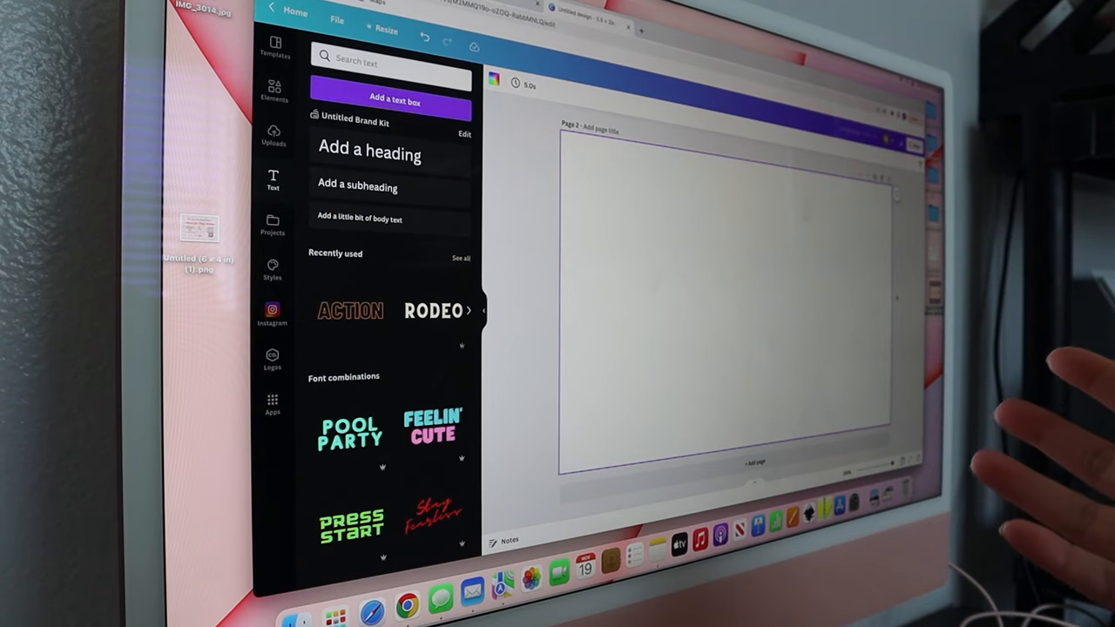
mouse_move(1002, 409)
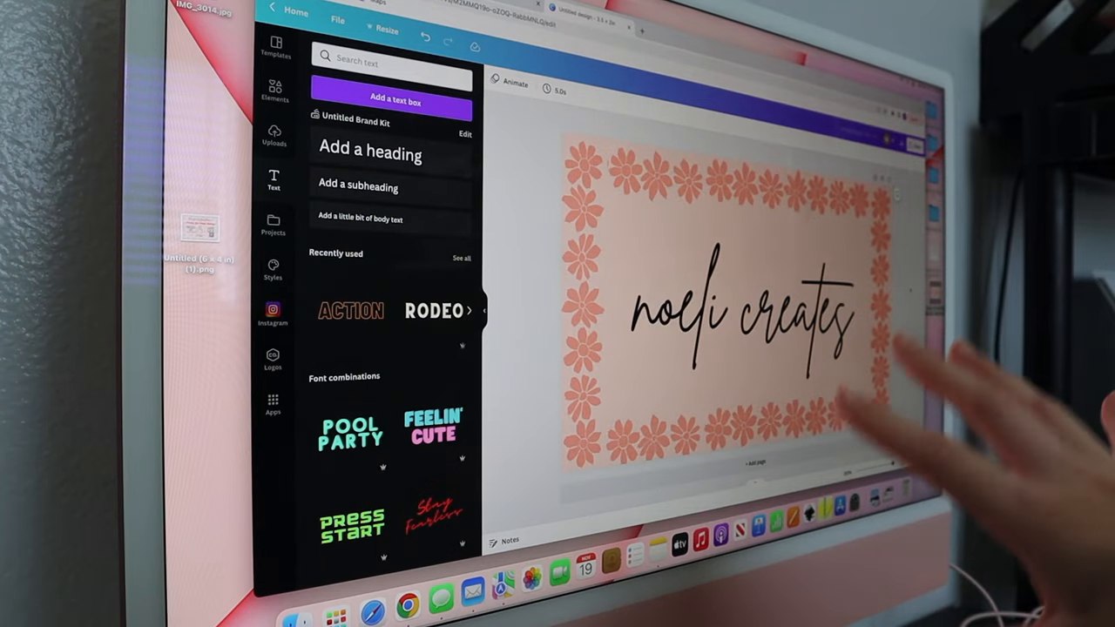
- Bring up the download options for the flower-bordered 'noeli creates' logo card
left_click(910, 142)
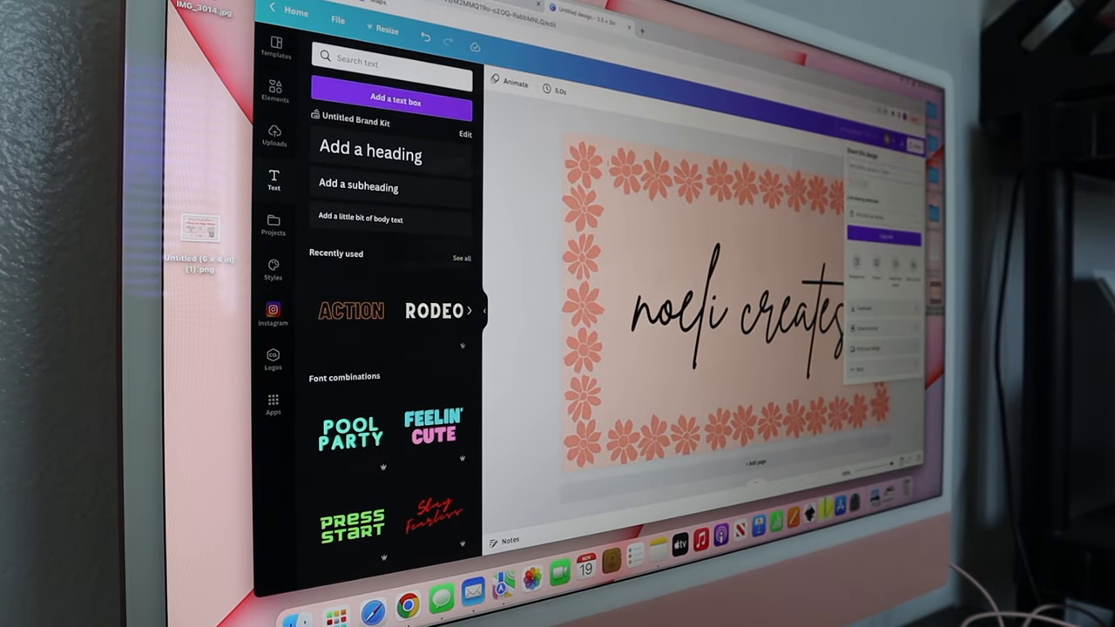
left_click(274, 91)
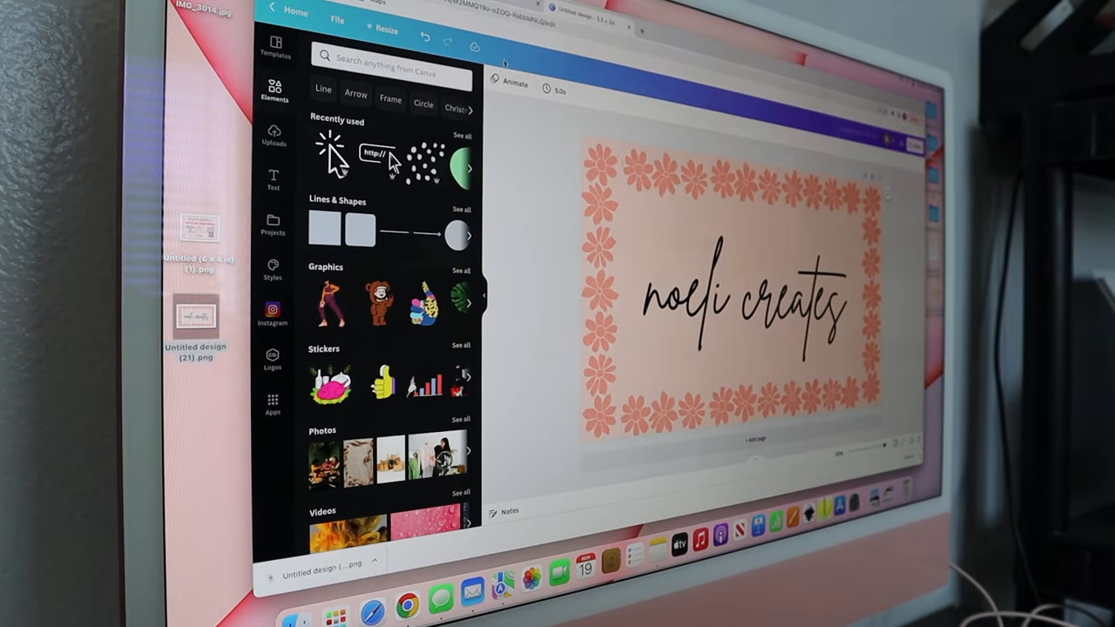
- Resize the logo design to custom 3.5 by 2 inch business-card dimensions
left_click(384, 28)
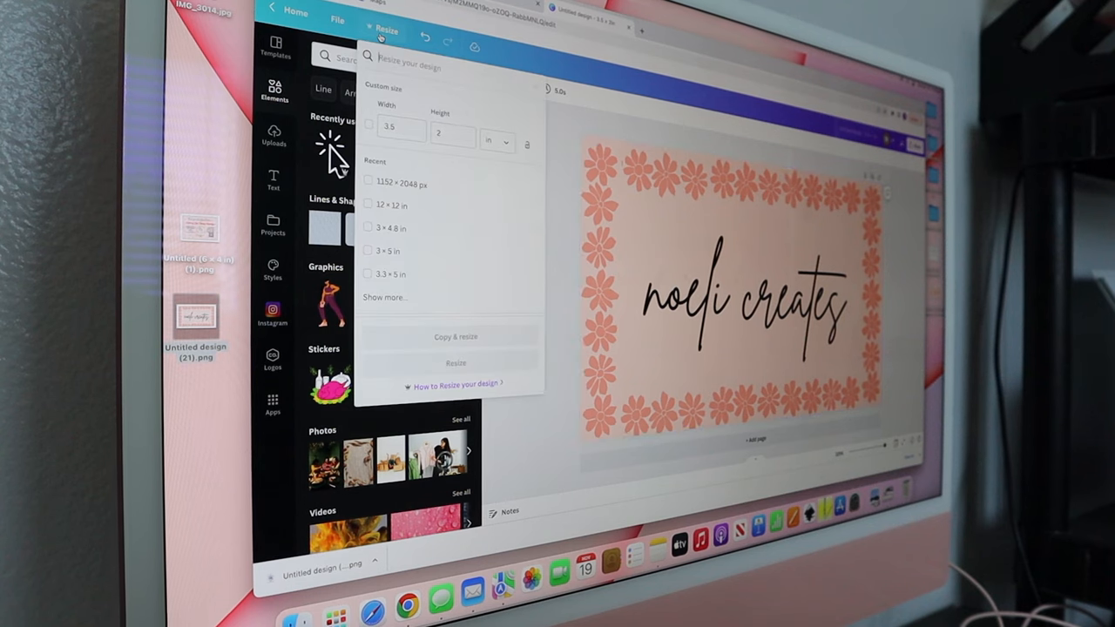
left_click(369, 125)
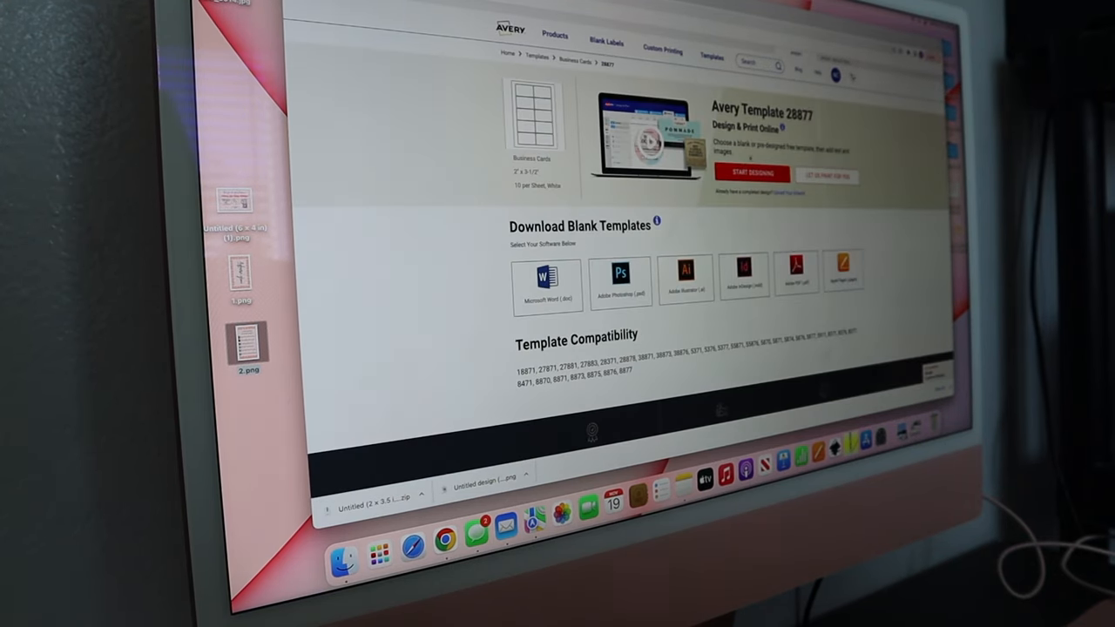
- Start designing with Avery template 28877 using the blank card design
left_click(751, 172)
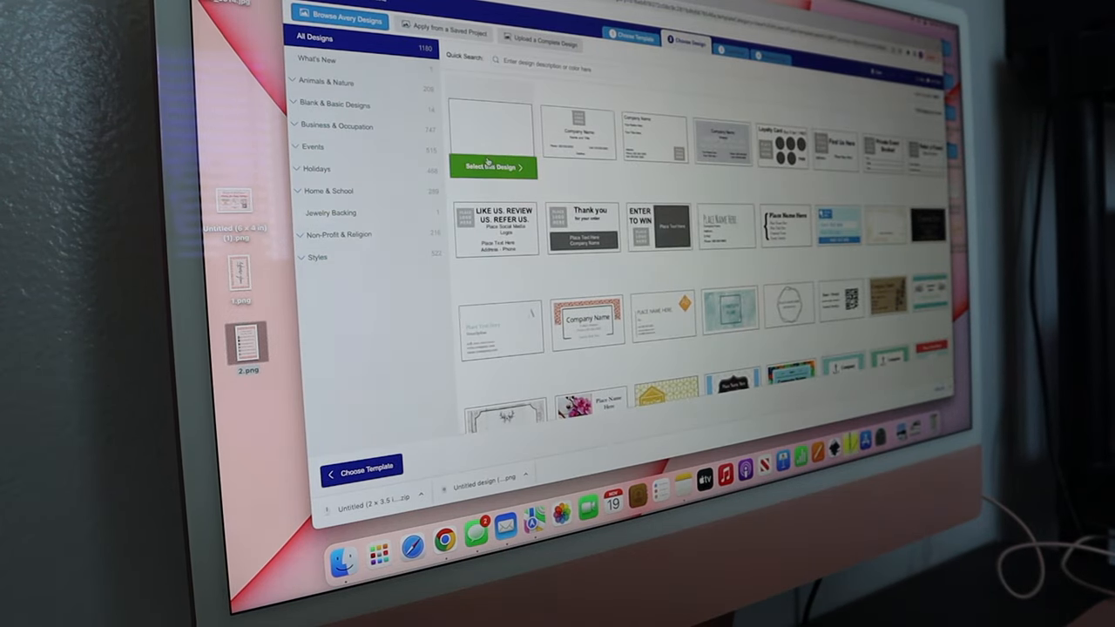
left_click(492, 167)
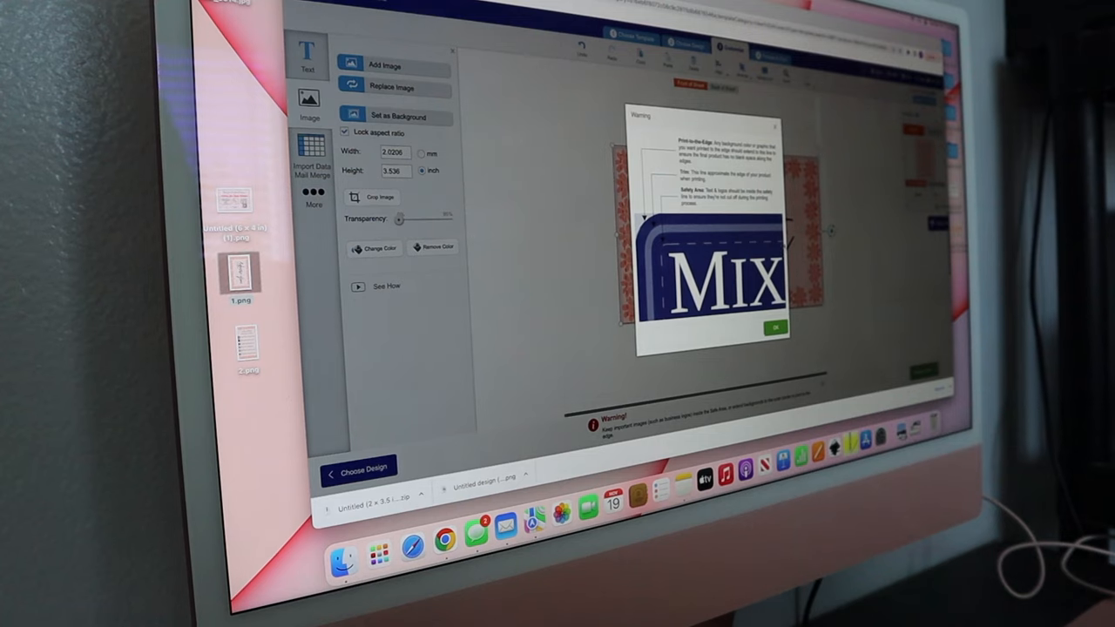
- Dismiss the printable-edge warning and set the logo image as the card background
left_click(774, 328)
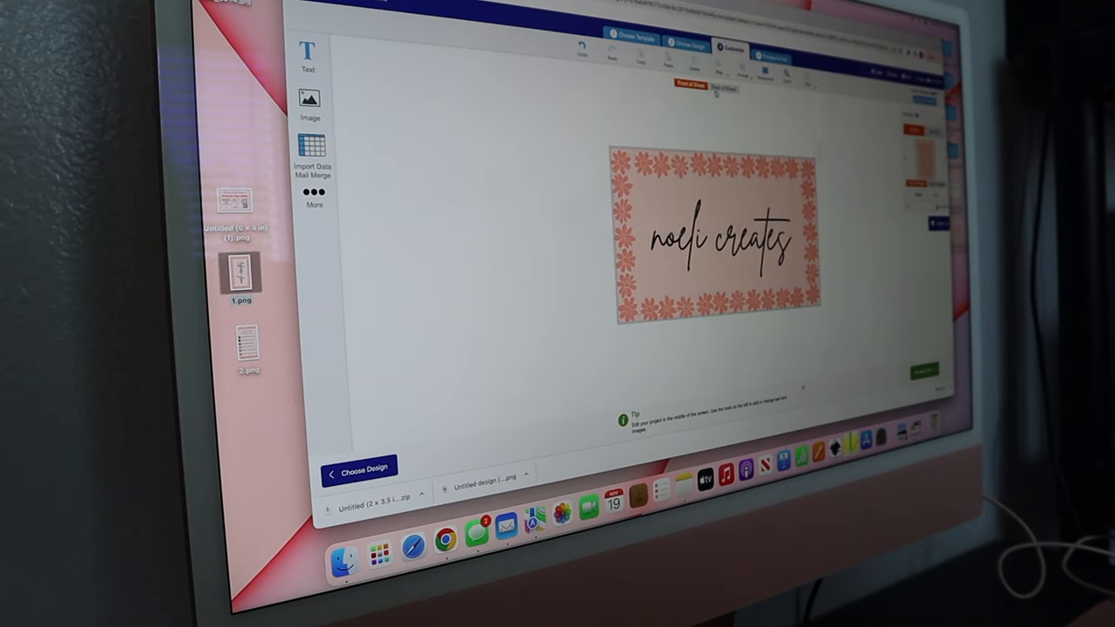
left_click(722, 87)
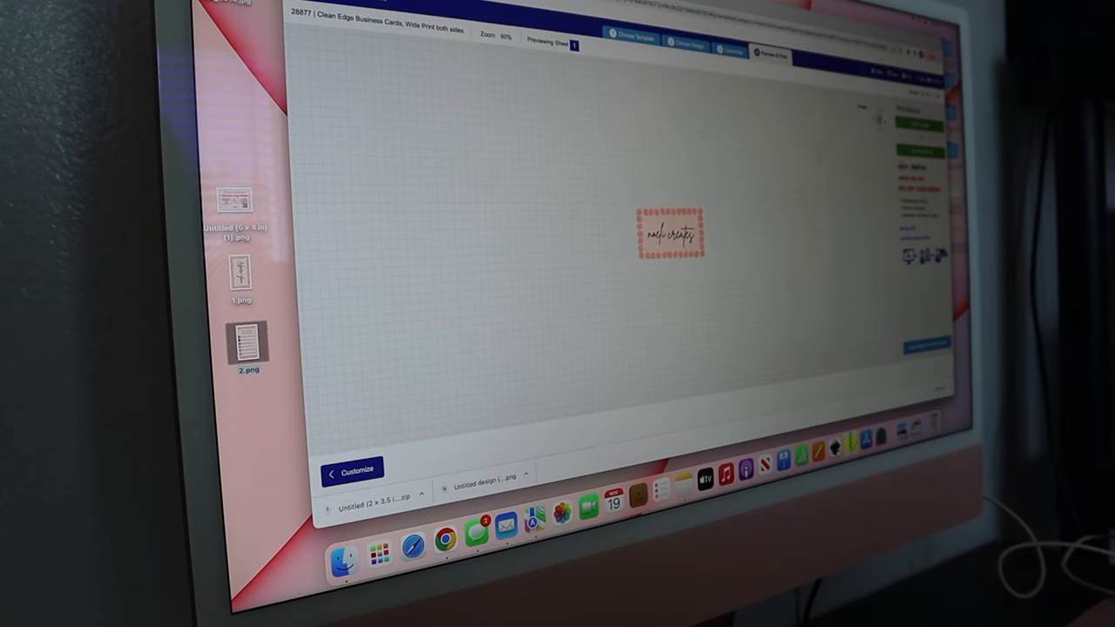
- Choose Print Yourself, skip saving the design, and send the card sheet to the printer
left_click(681, 80)
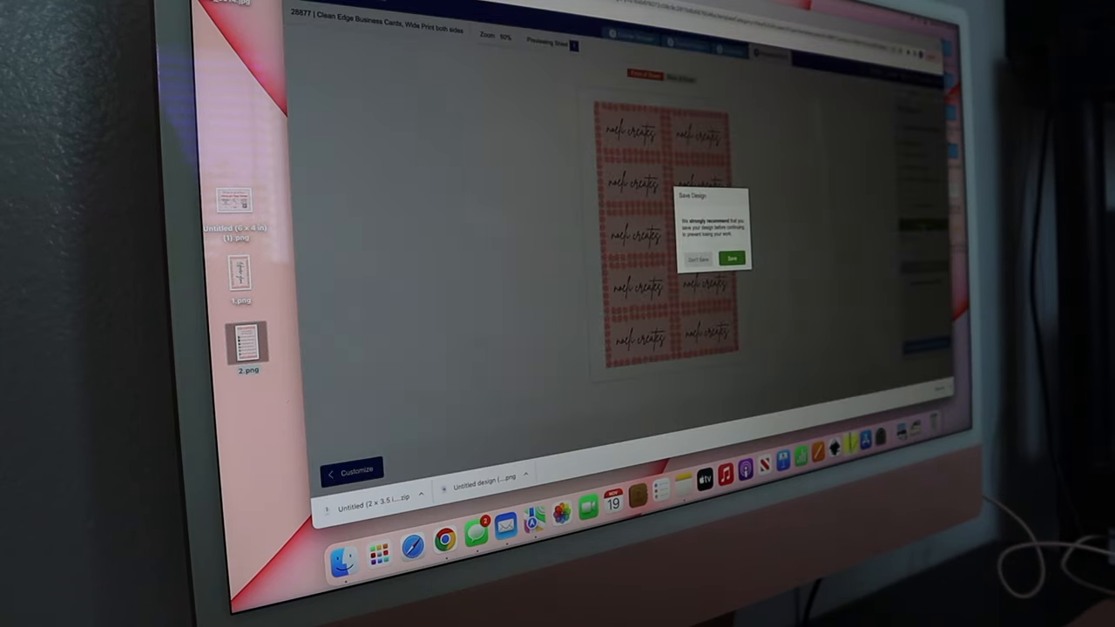
left_click(732, 257)
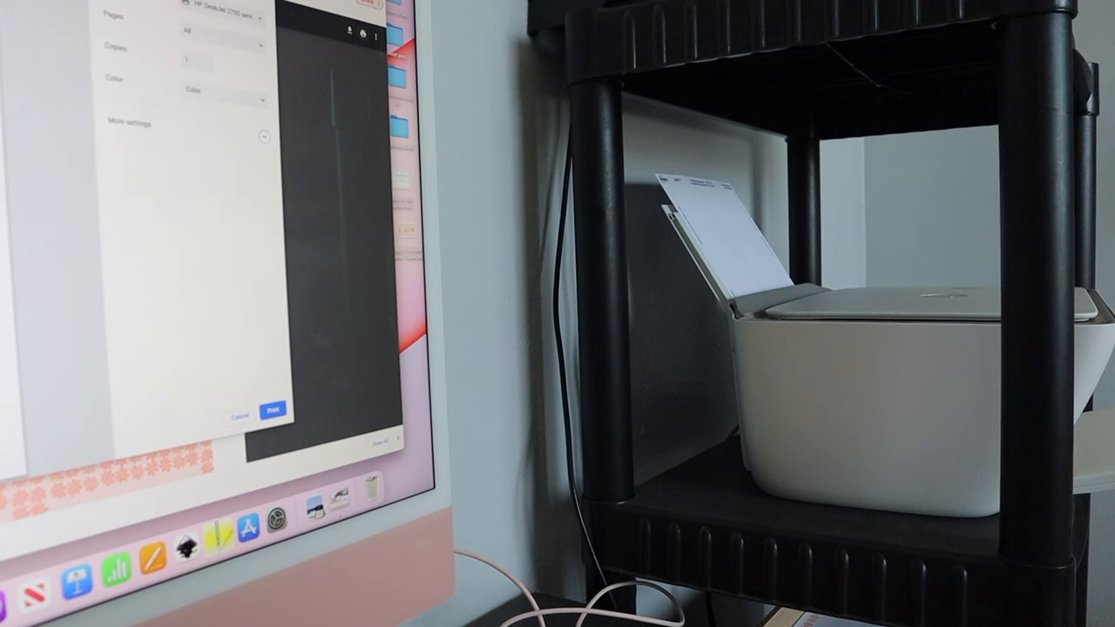
left_click(273, 411)
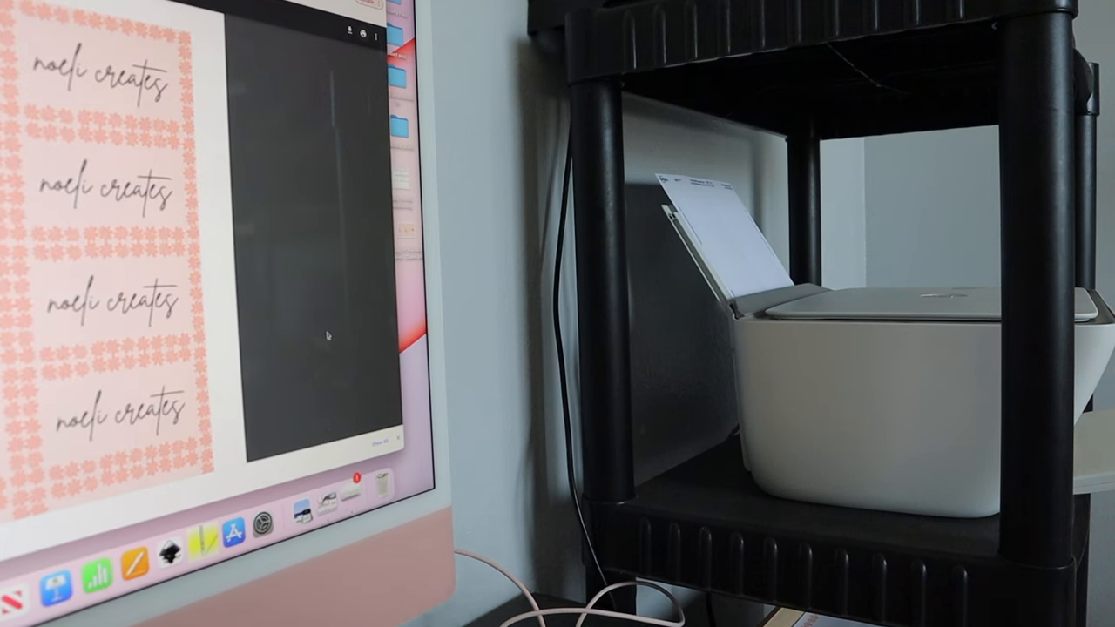